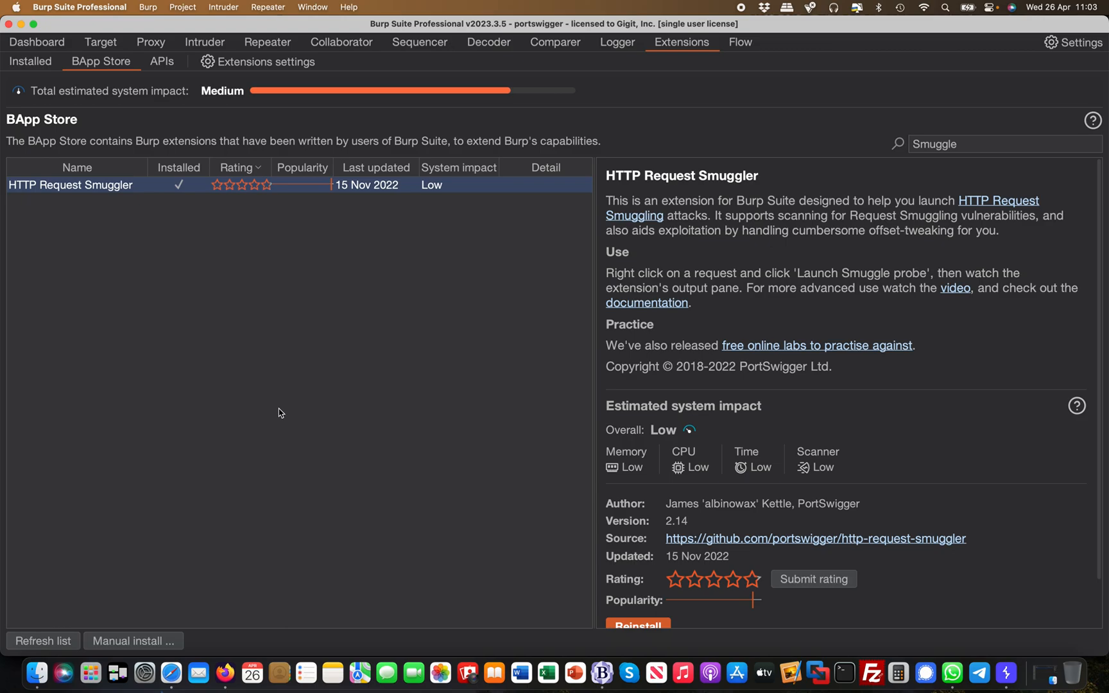
{"action": "mouse_move", "coordinate": [86, 189]}
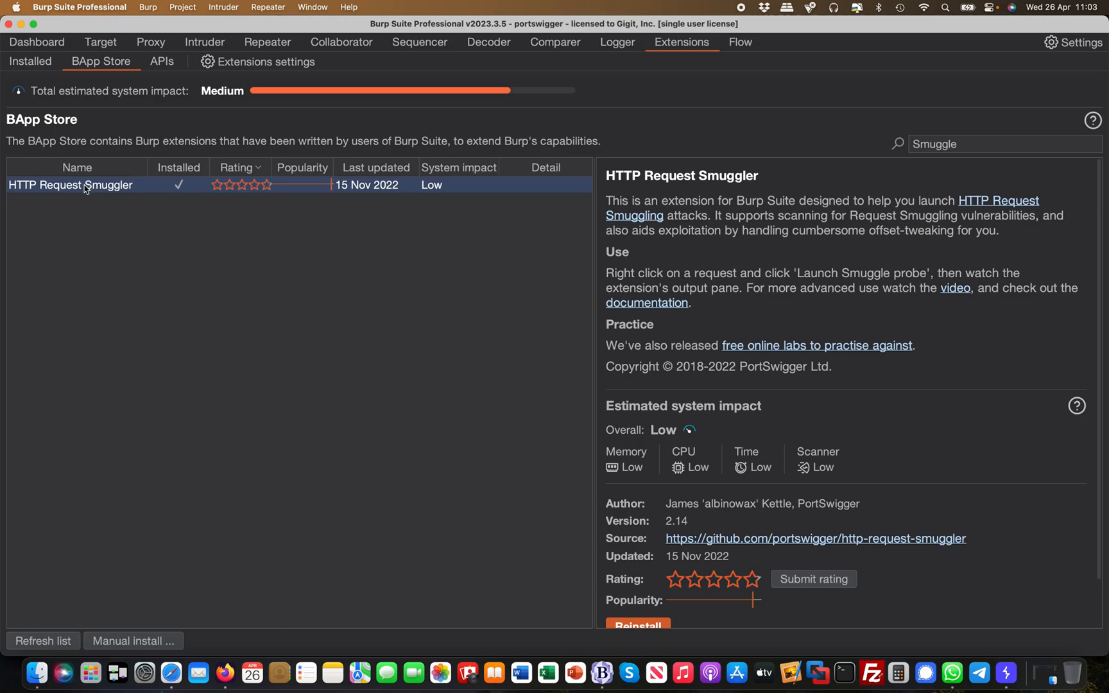
Filter the BApp Store search to 'Flow' and select the installed Flow extension.
{"action": "scroll", "scroll_direction": "down", "scroll_amount": 3}
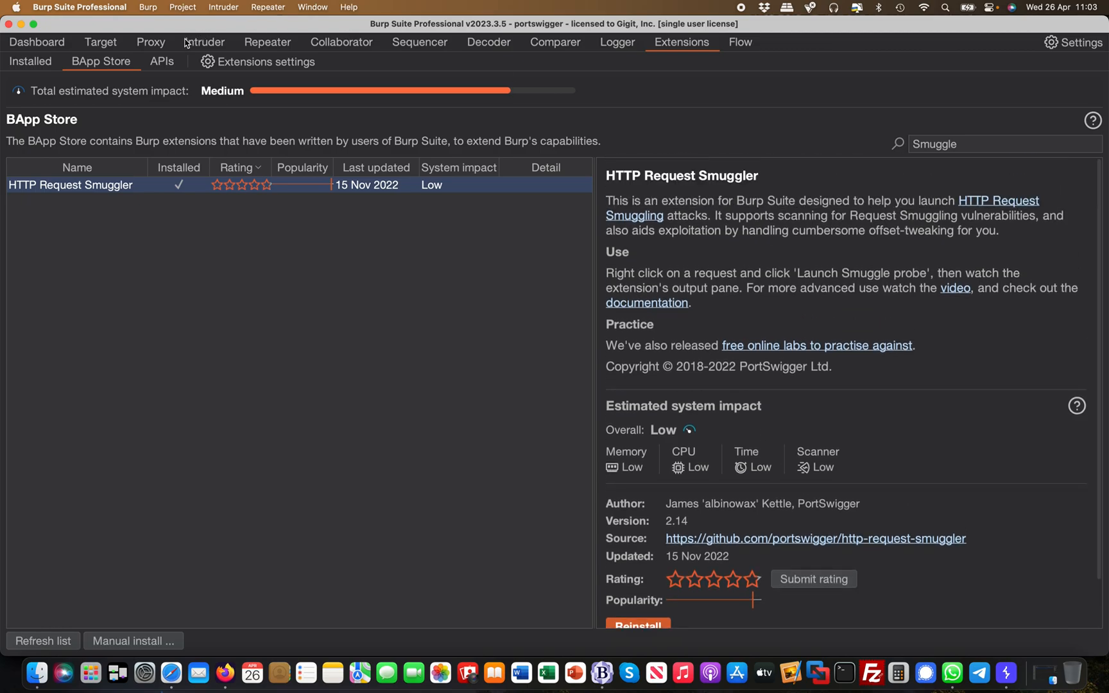
{"action": "mouse_move", "coordinate": [575, 76]}
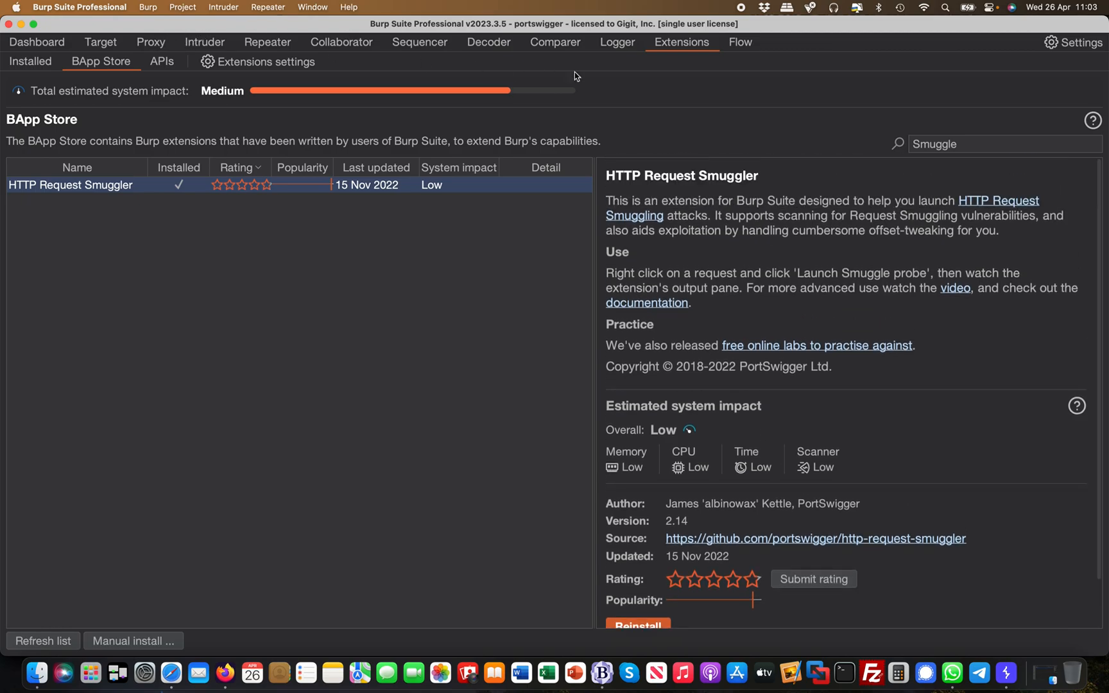
{"action": "mouse_move", "coordinate": [951, 166]}
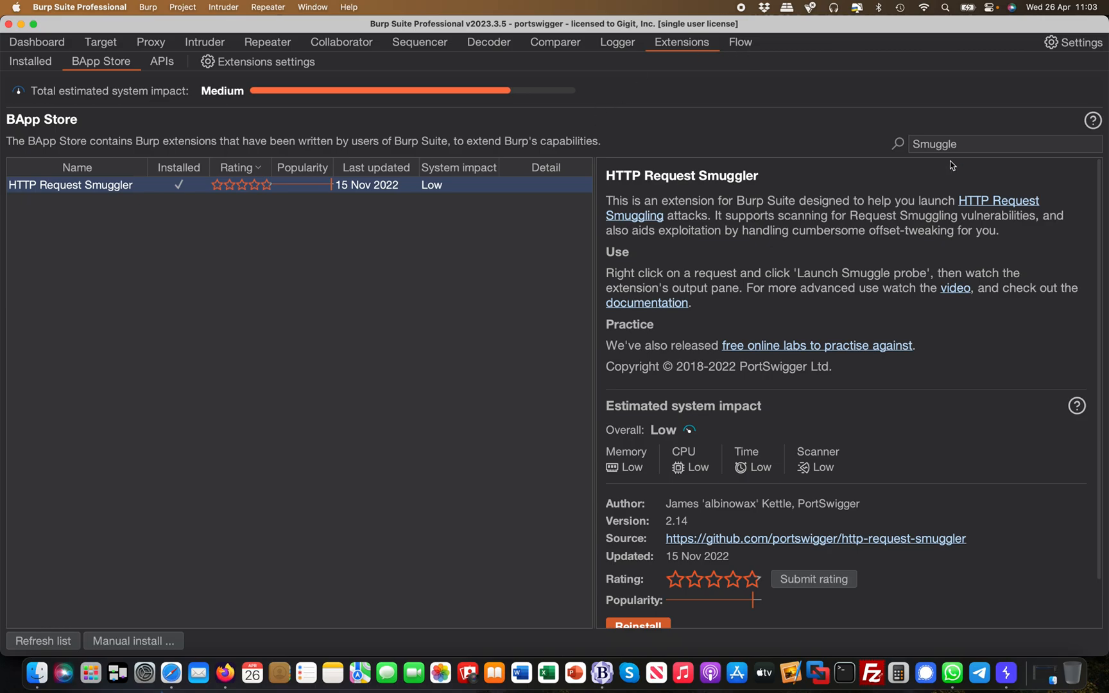
{"action": "type", "text": "Flow"}
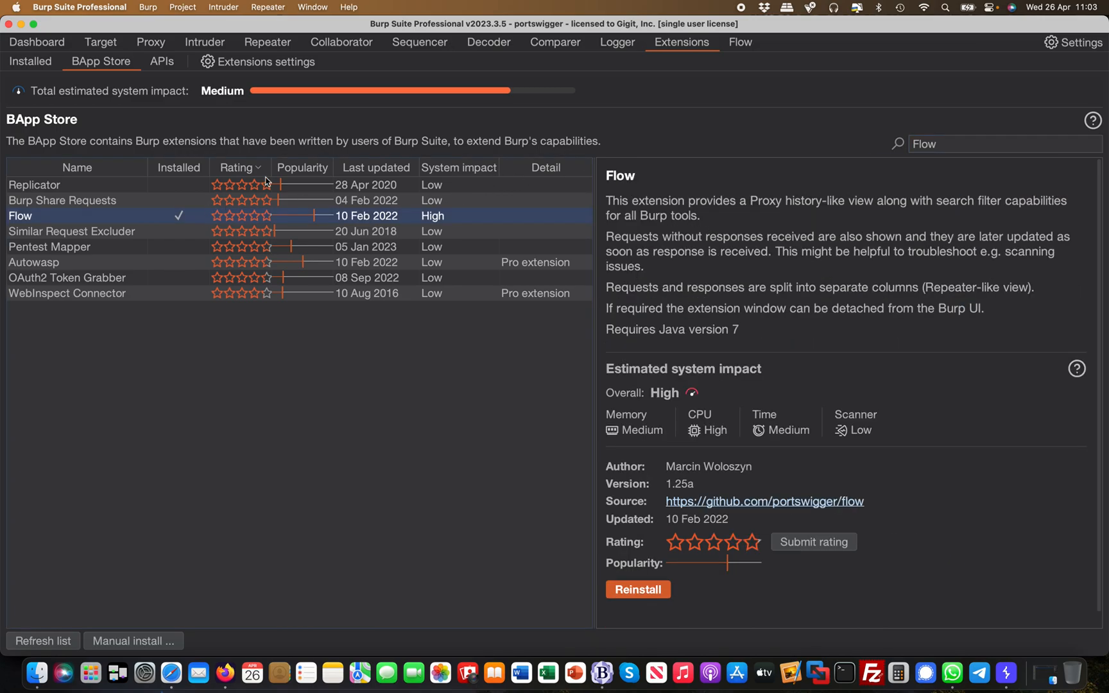
In the Flow history, select a smuggler POST request and its 403 'Unrecognized method' response.
{"action": "left_click", "coordinate": [739, 43]}
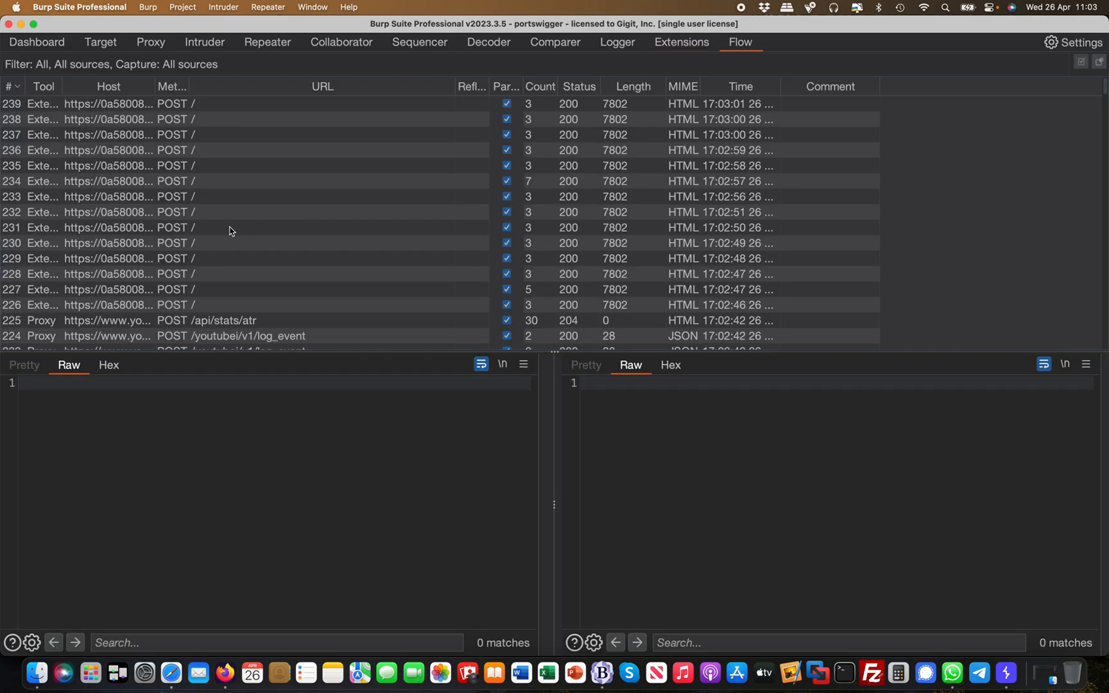
{"action": "left_click", "coordinate": [177, 258]}
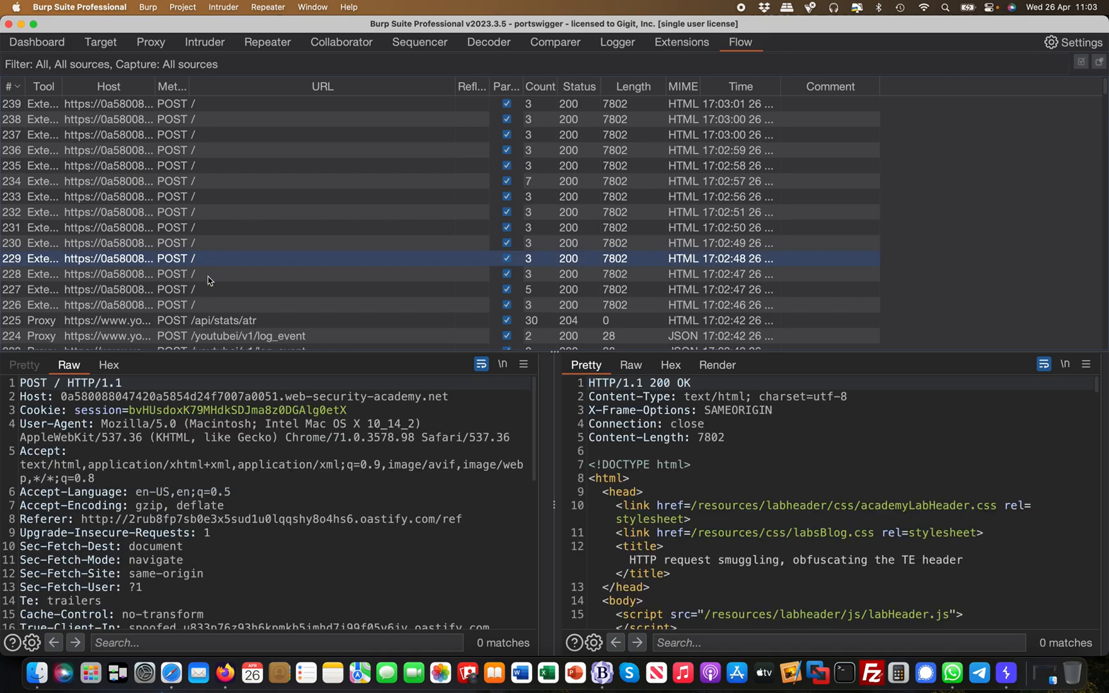
{"action": "scroll", "scroll_direction": "down", "scroll_amount": 3}
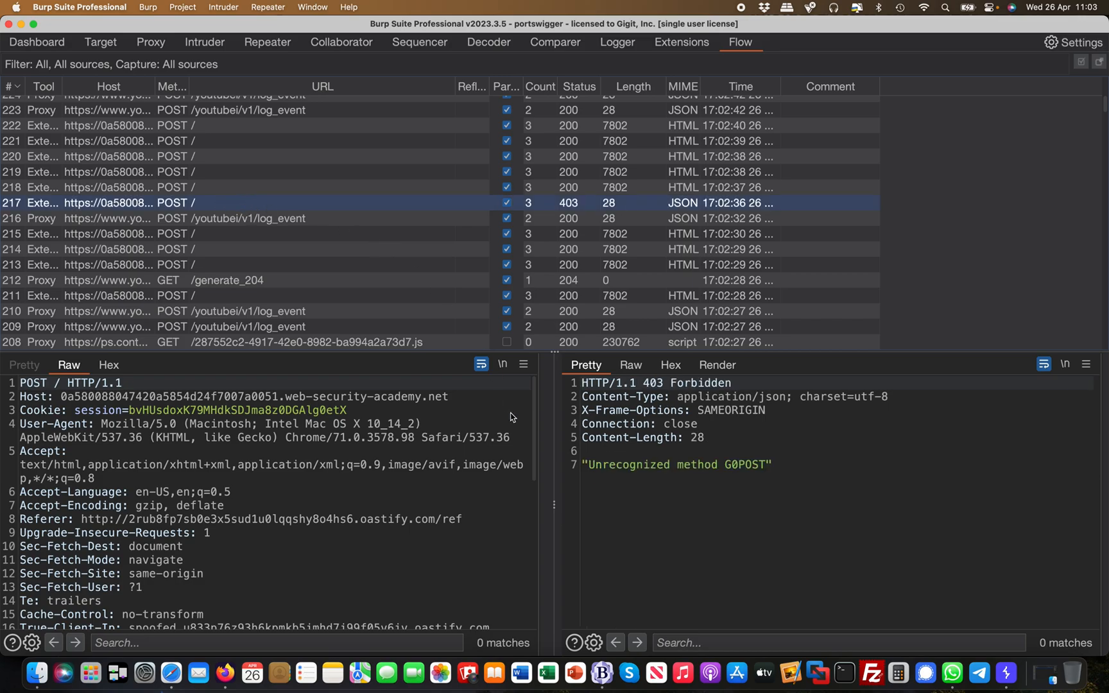
{"action": "mouse_move", "coordinate": [647, 442]}
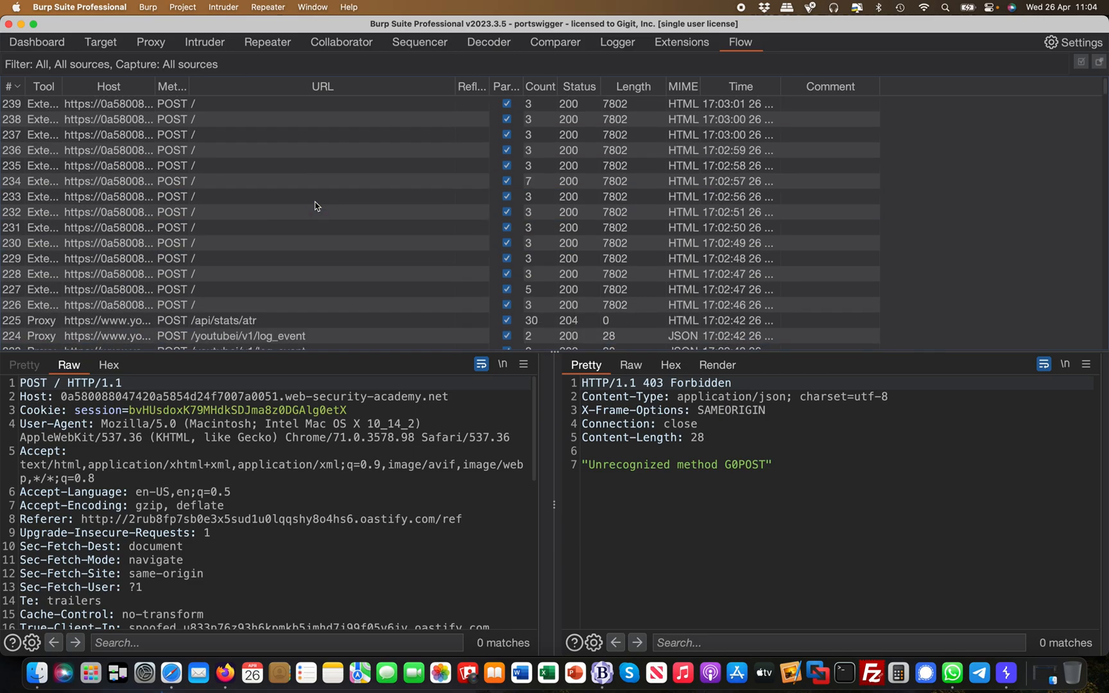
{"action": "mouse_move", "coordinate": [696, 48]}
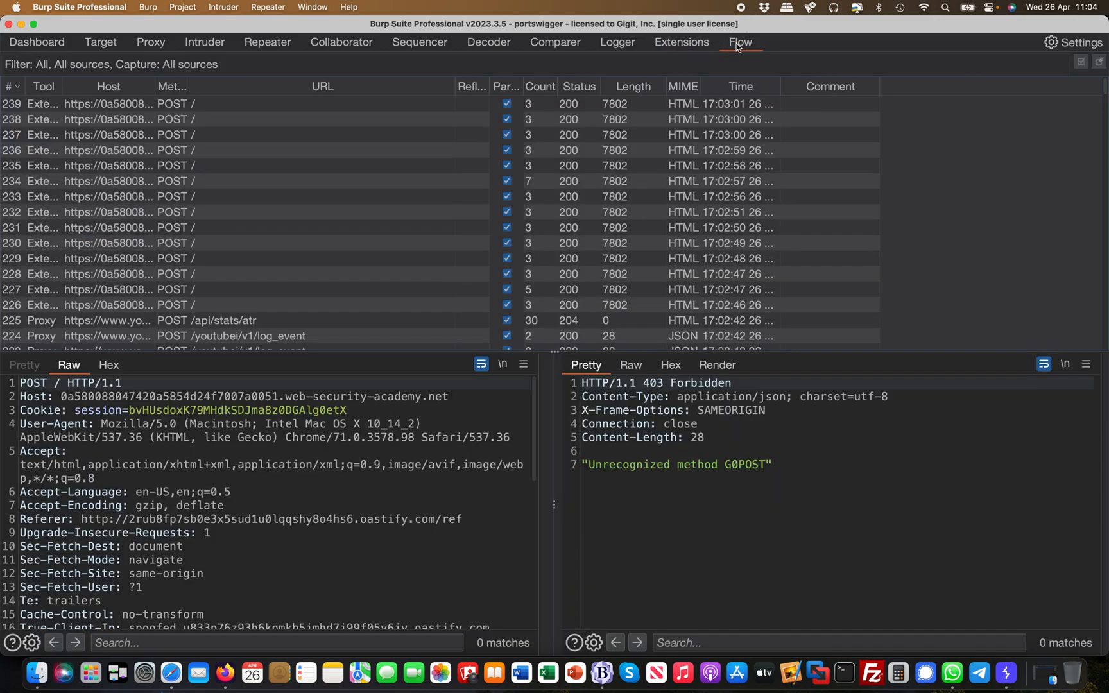
Check the smuggler output log, Proxy history and Target site map, then view the POST request in Repeater.
{"action": "left_click", "coordinate": [681, 43]}
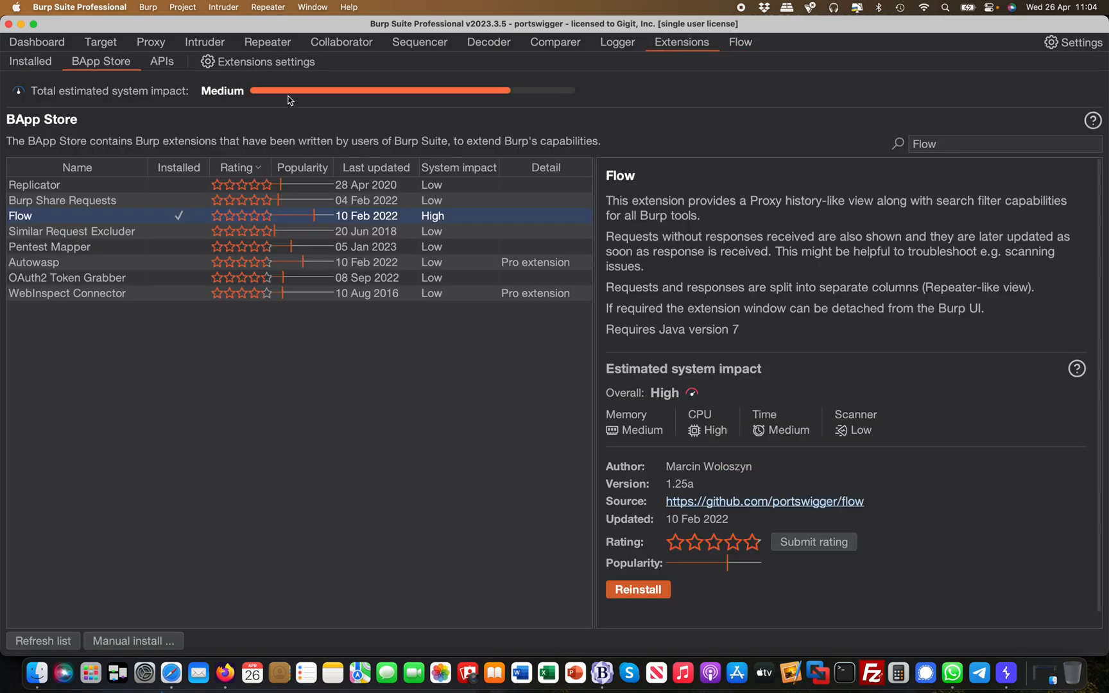
{"action": "left_click", "coordinate": [30, 62]}
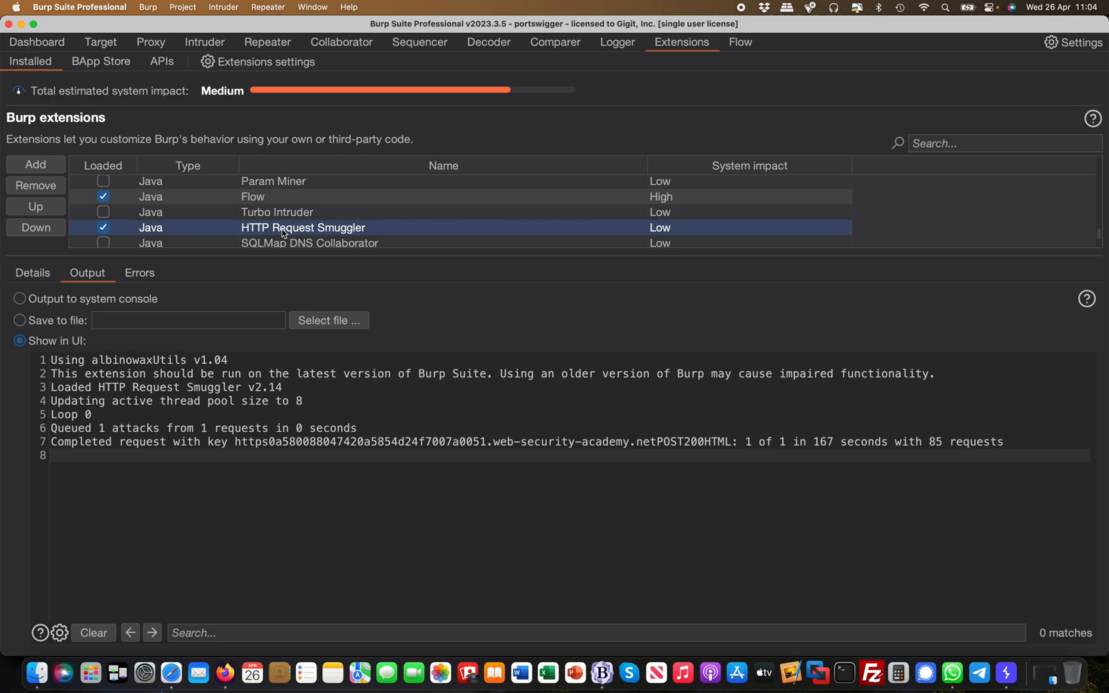
{"action": "left_click", "coordinate": [150, 43]}
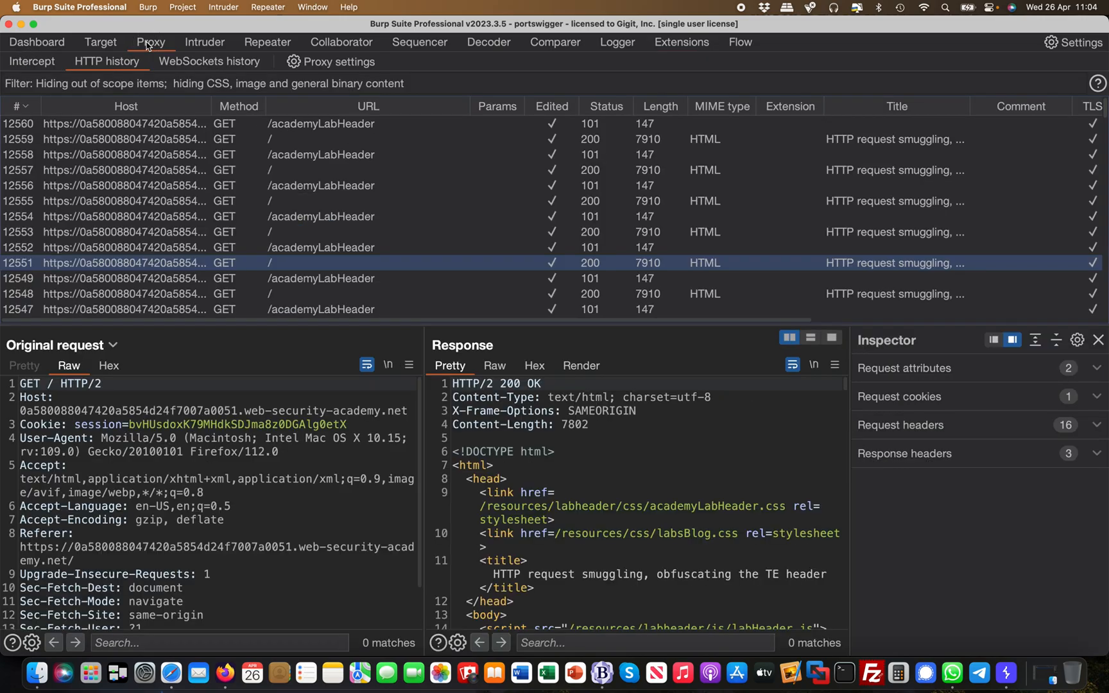
{"action": "left_click", "coordinate": [100, 42]}
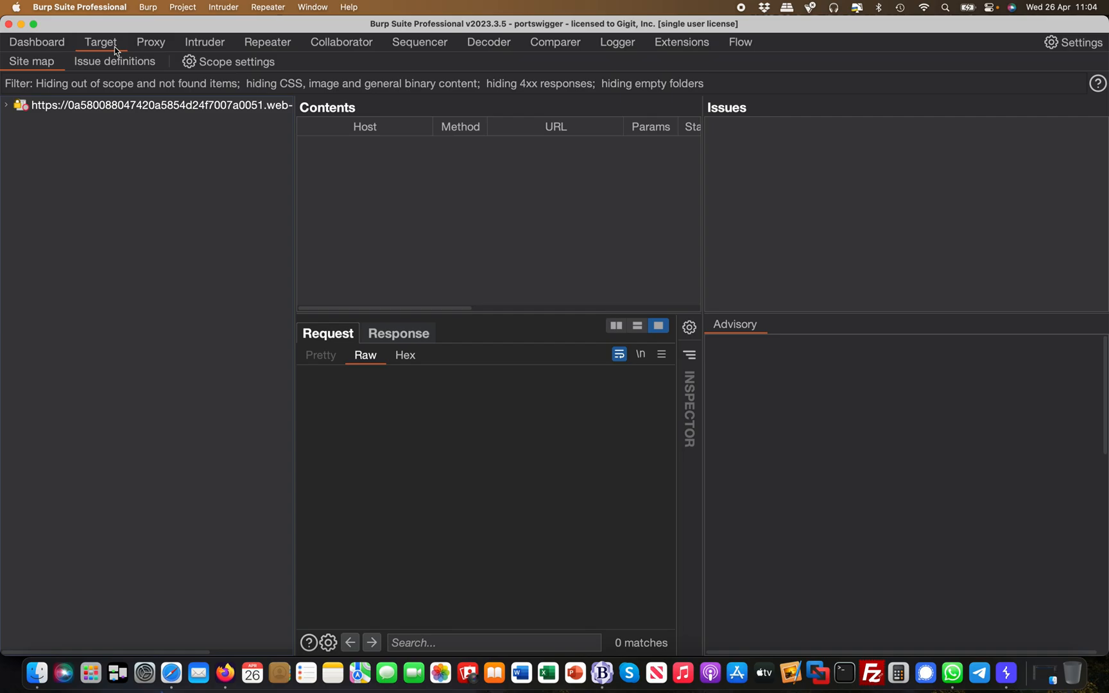
{"action": "left_click", "coordinate": [150, 43]}
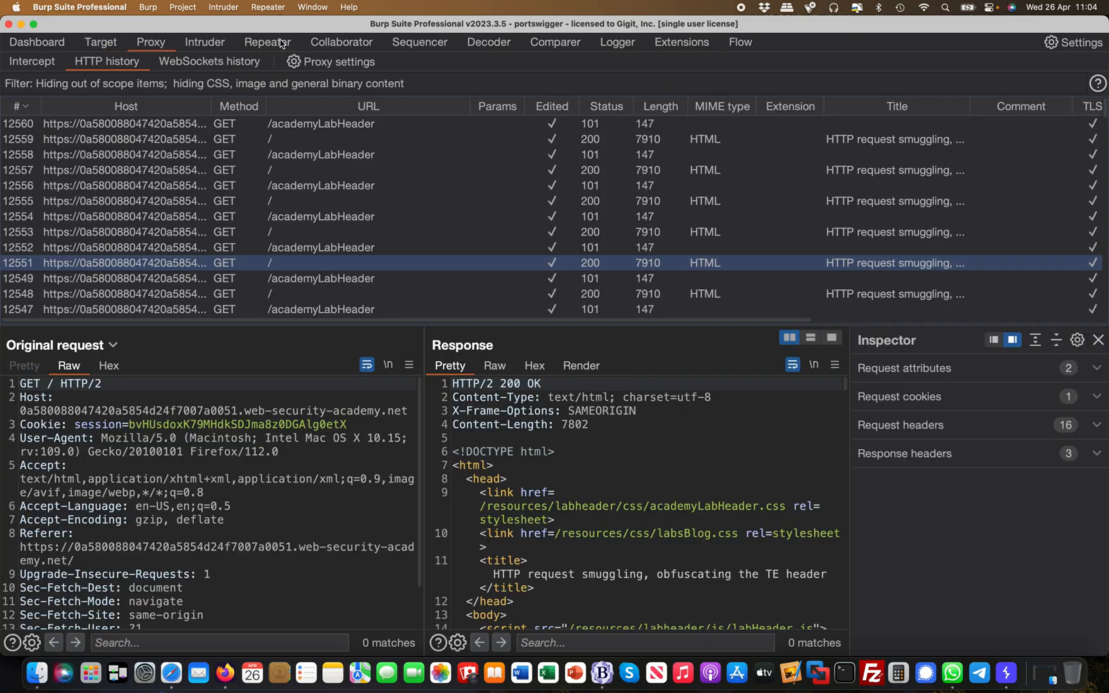
{"action": "left_click", "coordinate": [267, 42]}
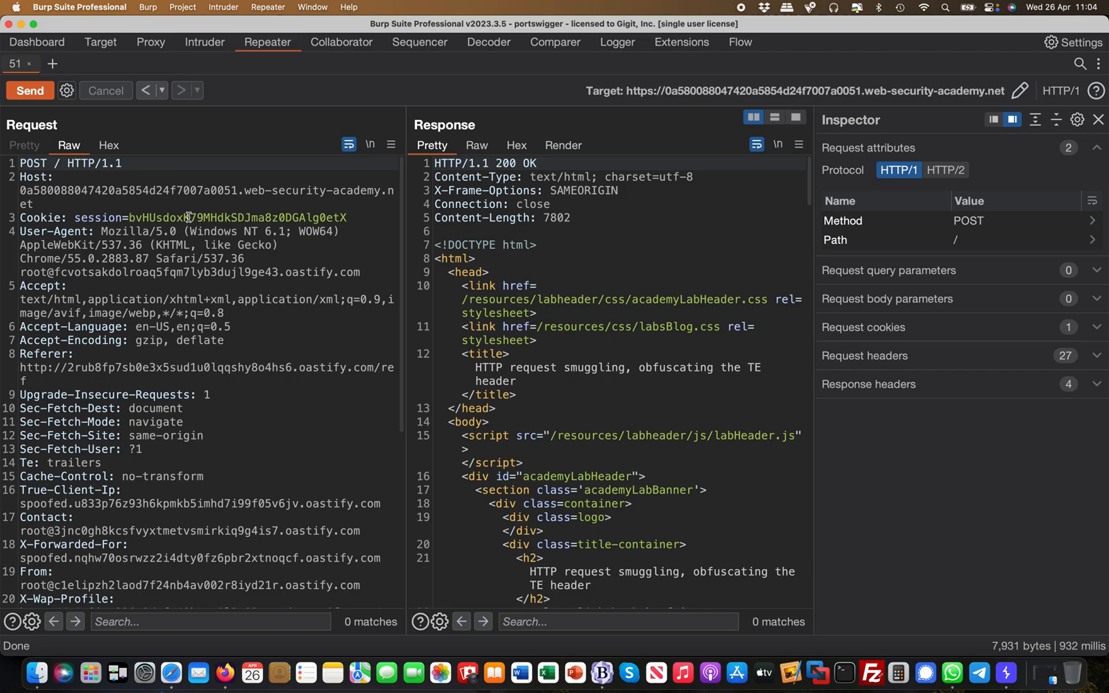
{"action": "mouse_move", "coordinate": [168, 266]}
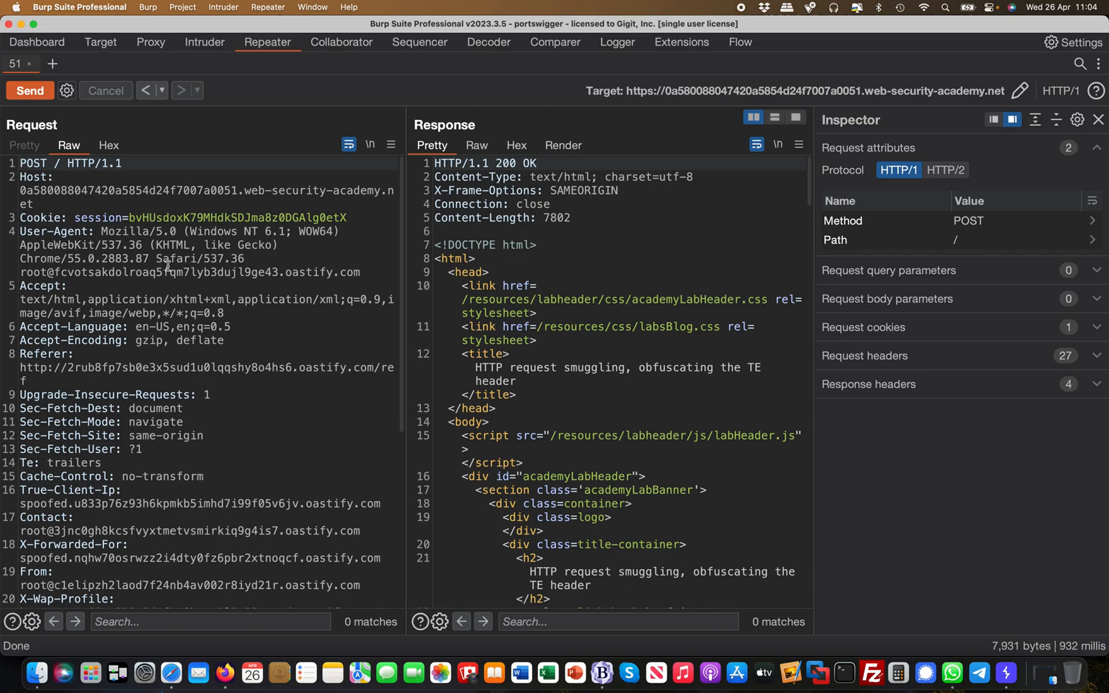
Browse the HTTP Request Smuggler probe options, then send the homepage GET request to Repeater.
{"action": "right_click", "coordinate": [148, 321]}
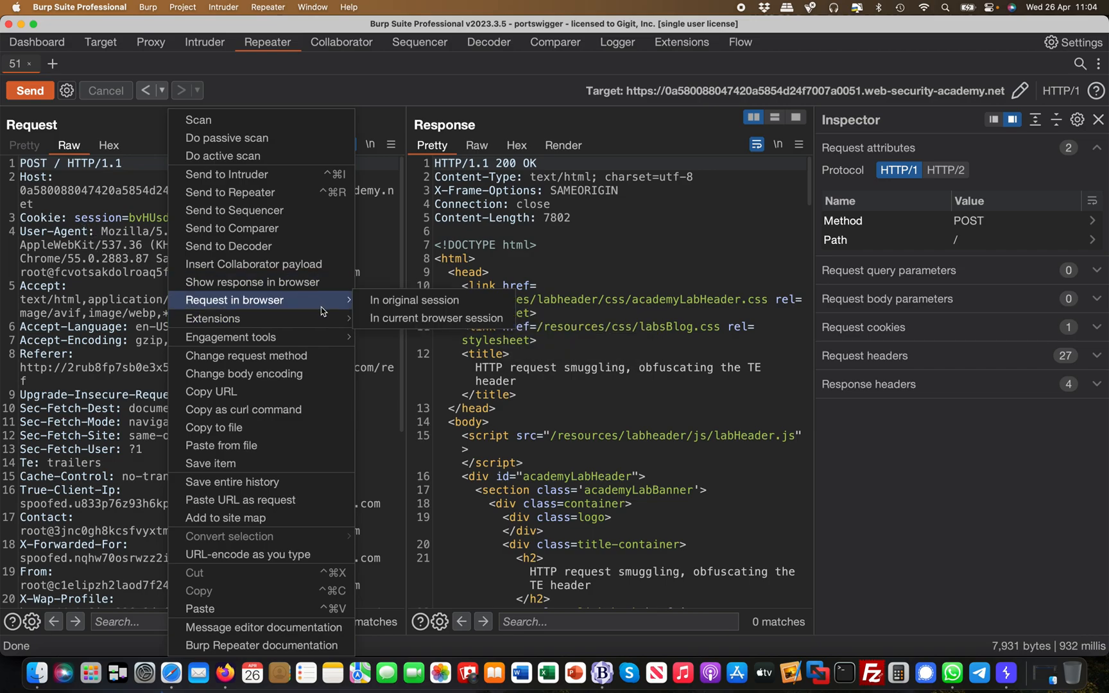
{"action": "left_click", "coordinate": [150, 42]}
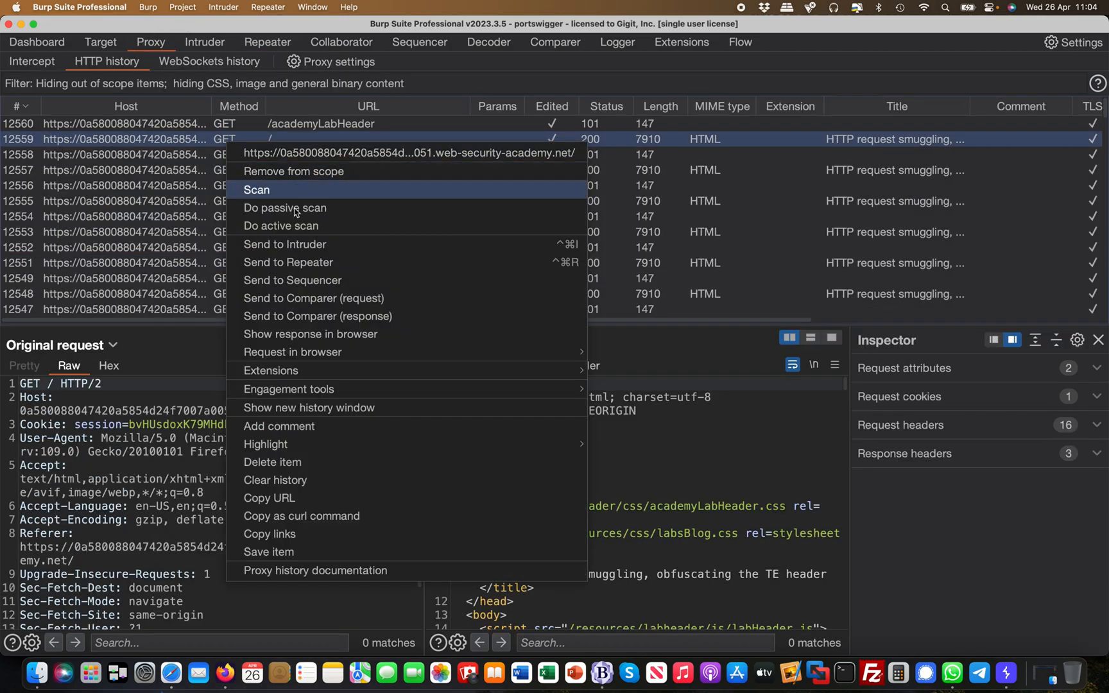
{"action": "left_click", "coordinate": [288, 261]}
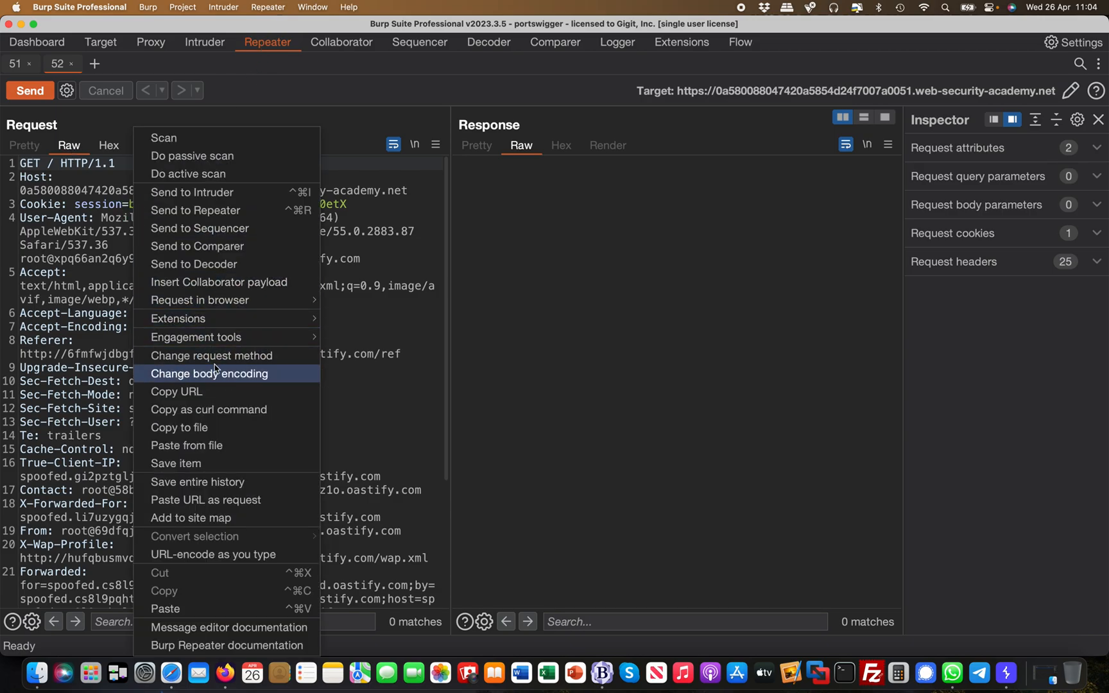
{"action": "mouse_move", "coordinate": [210, 355]}
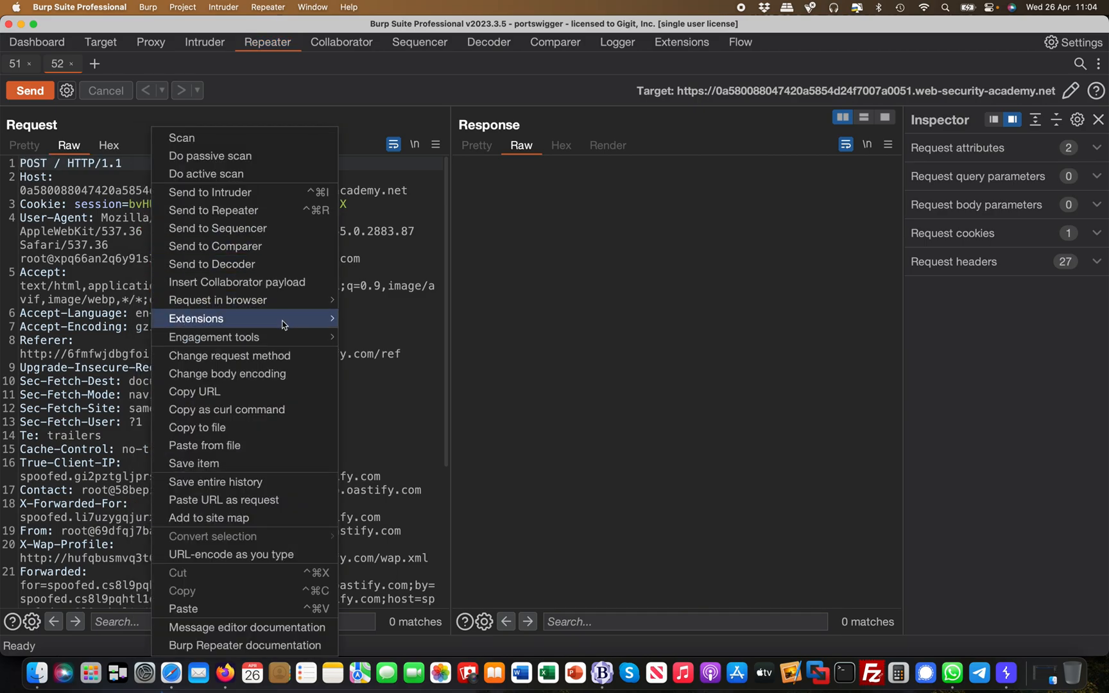
{"action": "mouse_move", "coordinate": [563, 354]}
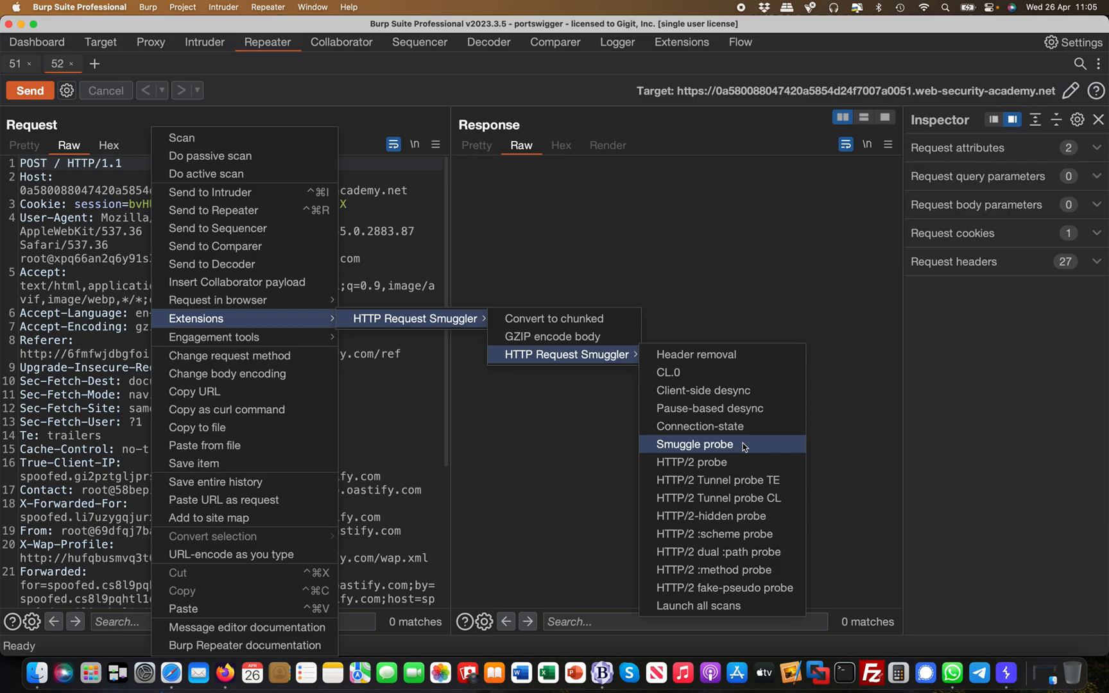
{"action": "mouse_move", "coordinate": [693, 462]}
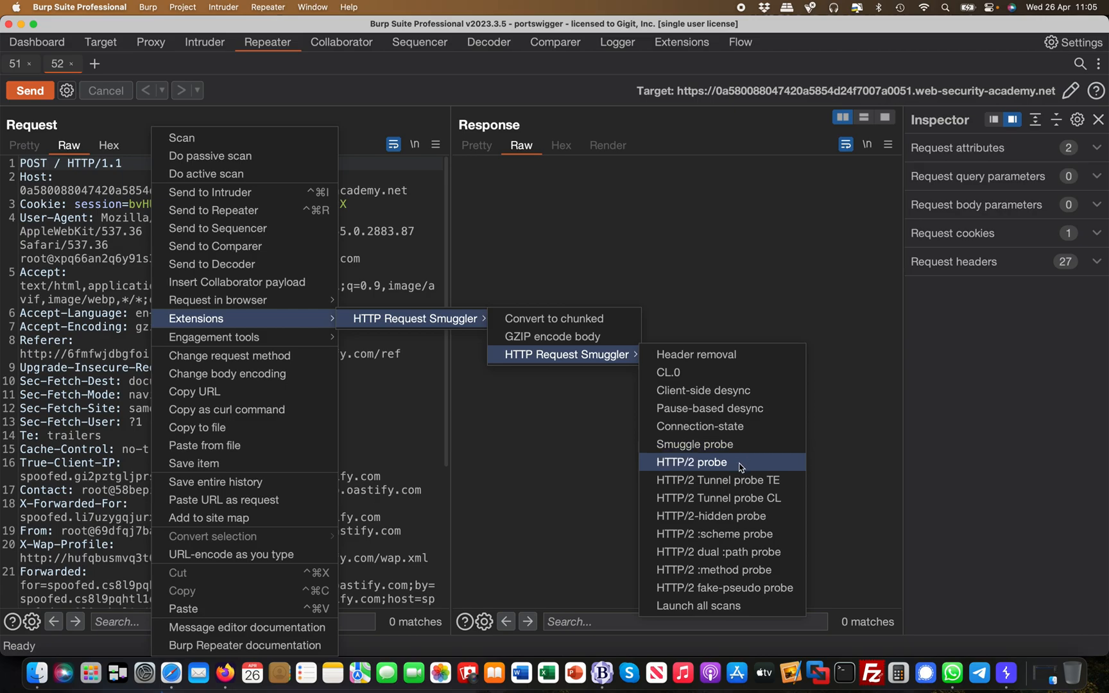
{"action": "mouse_move", "coordinate": [741, 467]}
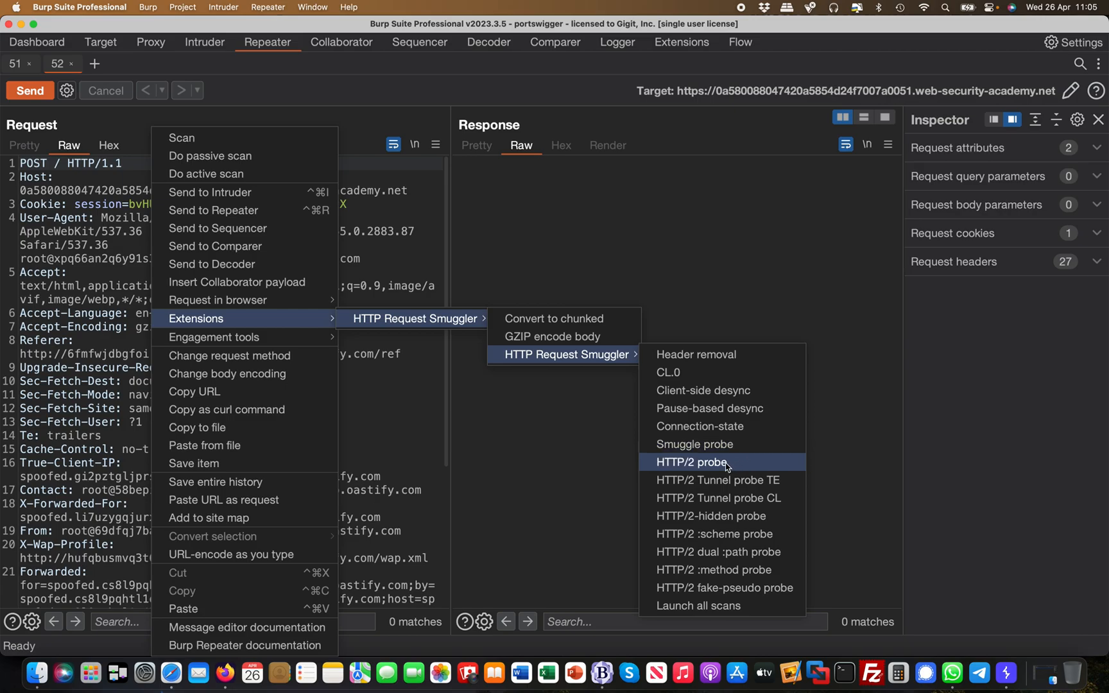
{"action": "mouse_move", "coordinate": [721, 444]}
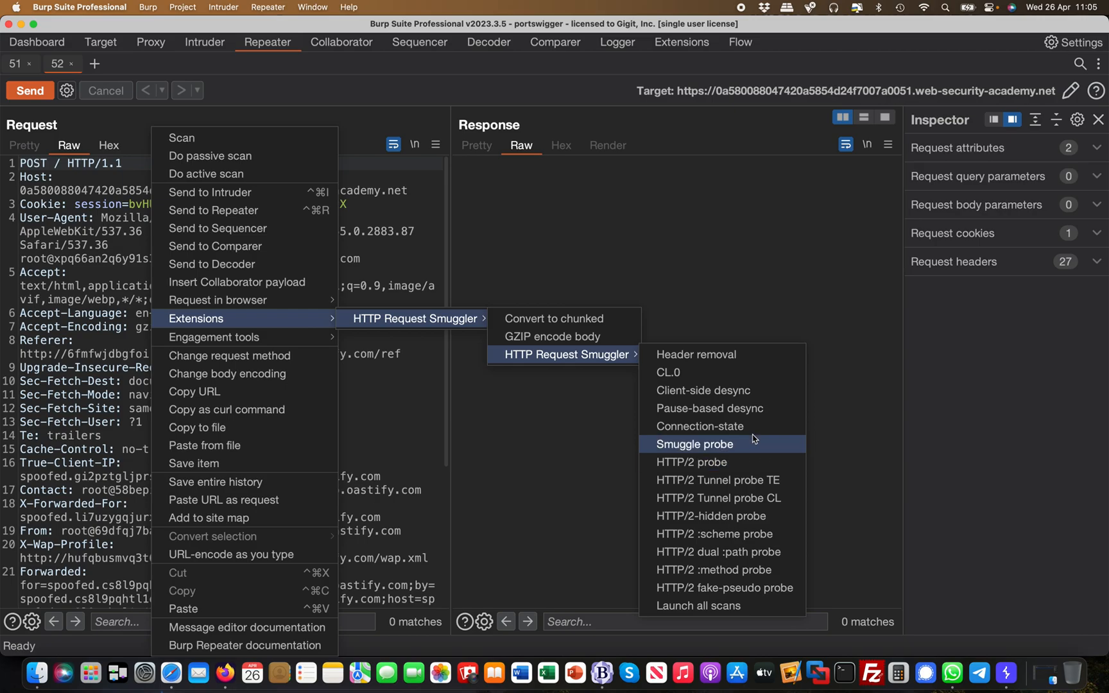
{"action": "mouse_move", "coordinate": [759, 462]}
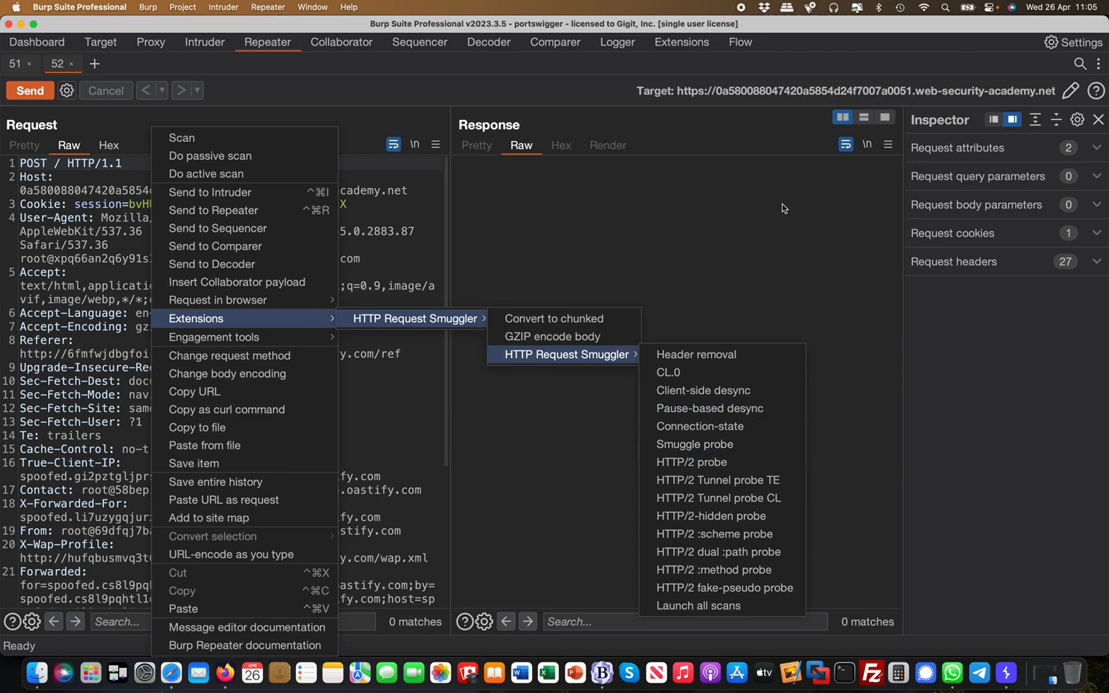
View the HTTP Request Smuggler output log reporting a completed scan after 85 requests.
{"action": "left_click", "coordinate": [681, 42]}
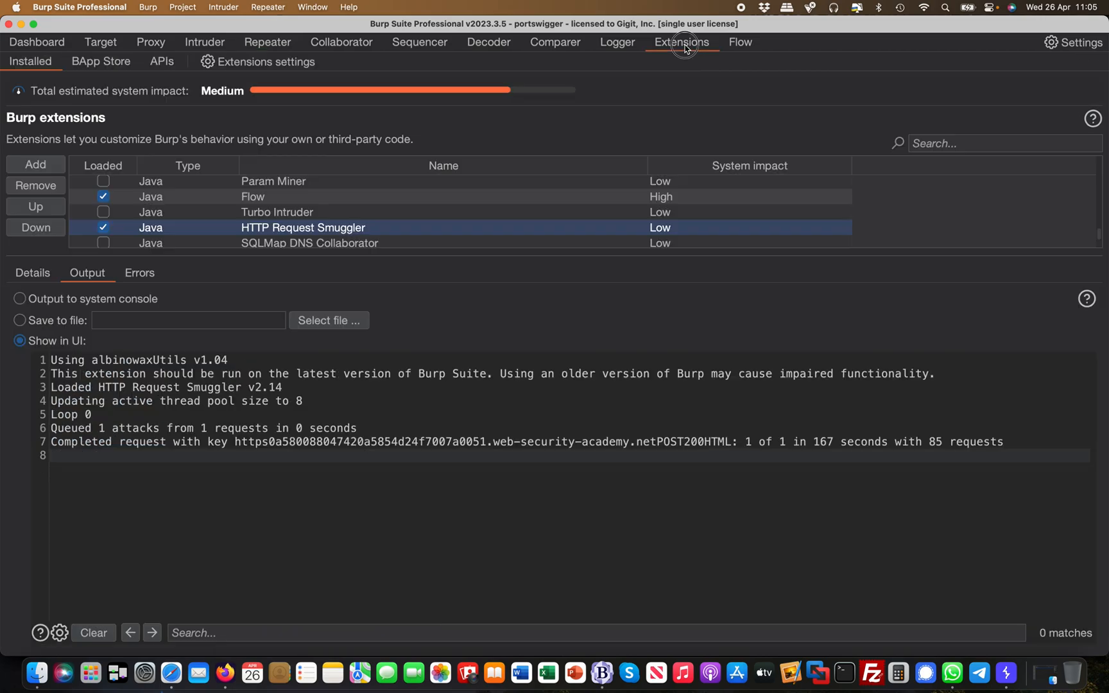
{"action": "mouse_move", "coordinate": [659, 435]}
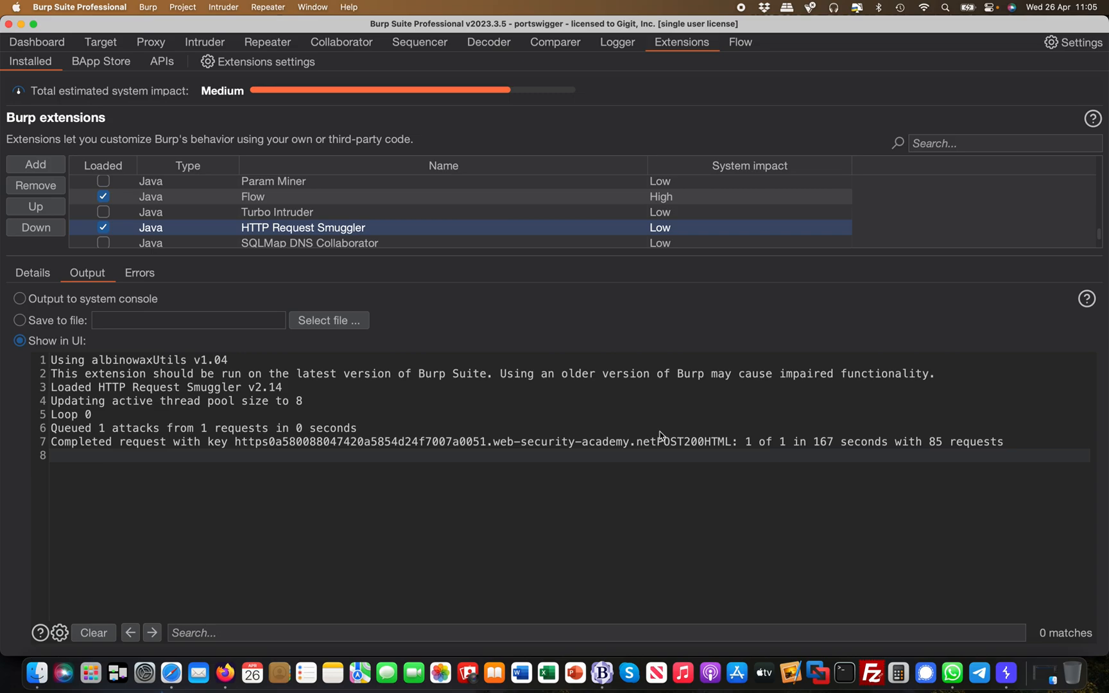
{"action": "mouse_move", "coordinate": [843, 456]}
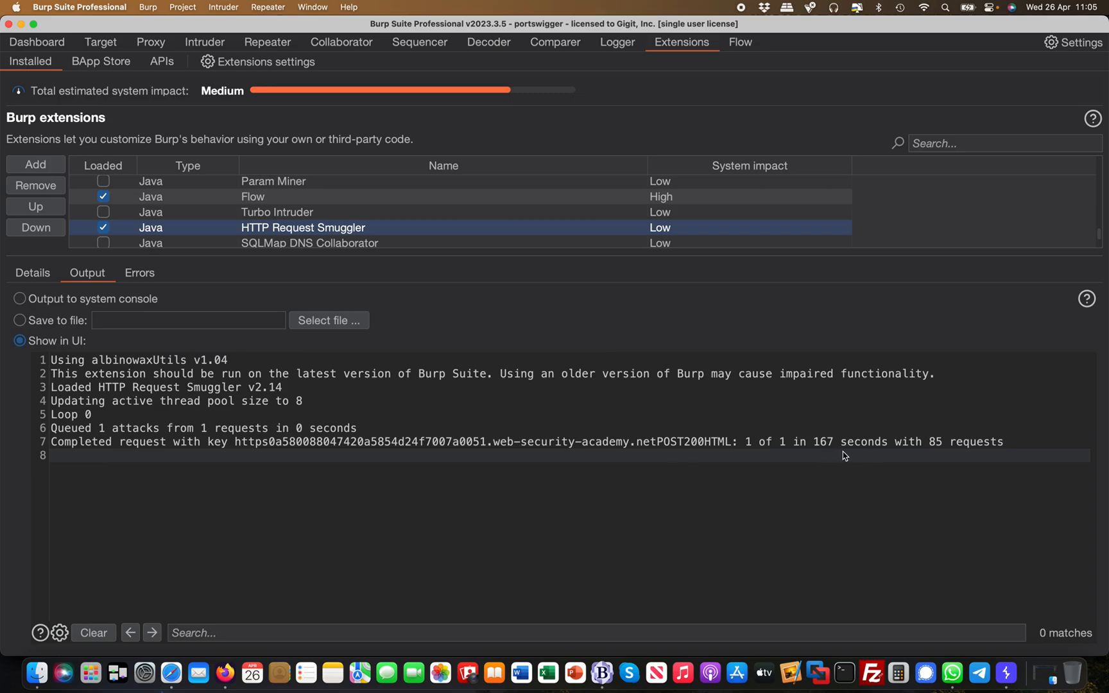
{"action": "mouse_move", "coordinate": [636, 412]}
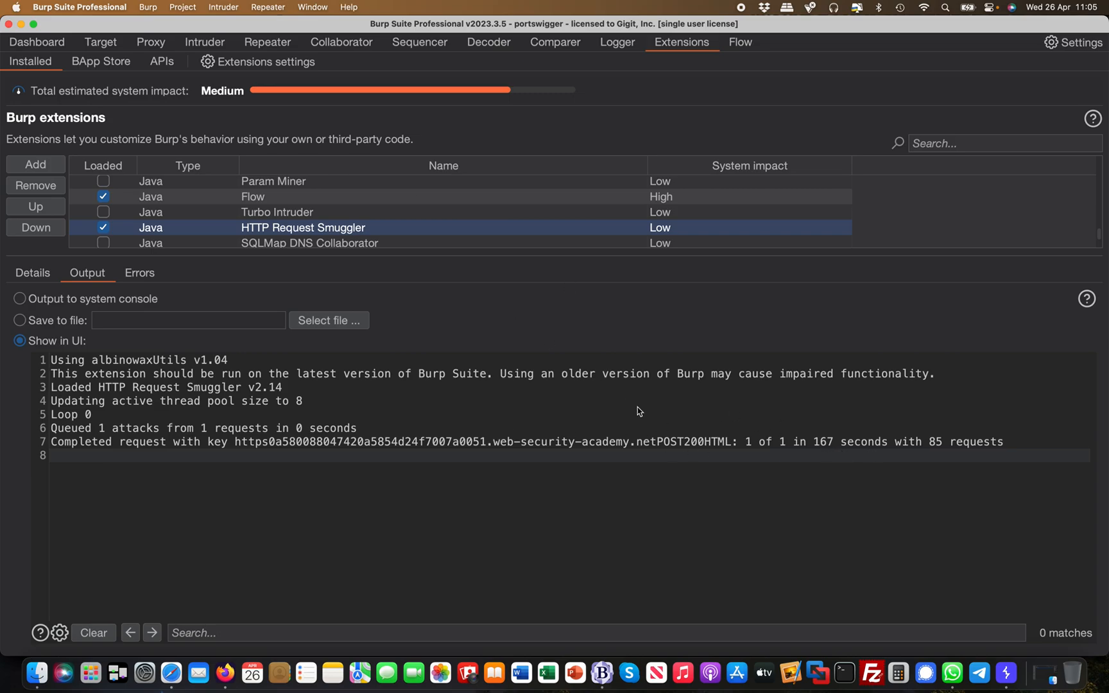
On the Dashboard, review the TE.CL dualchunk request smuggling advisory down to its references.
{"action": "left_click", "coordinate": [36, 43]}
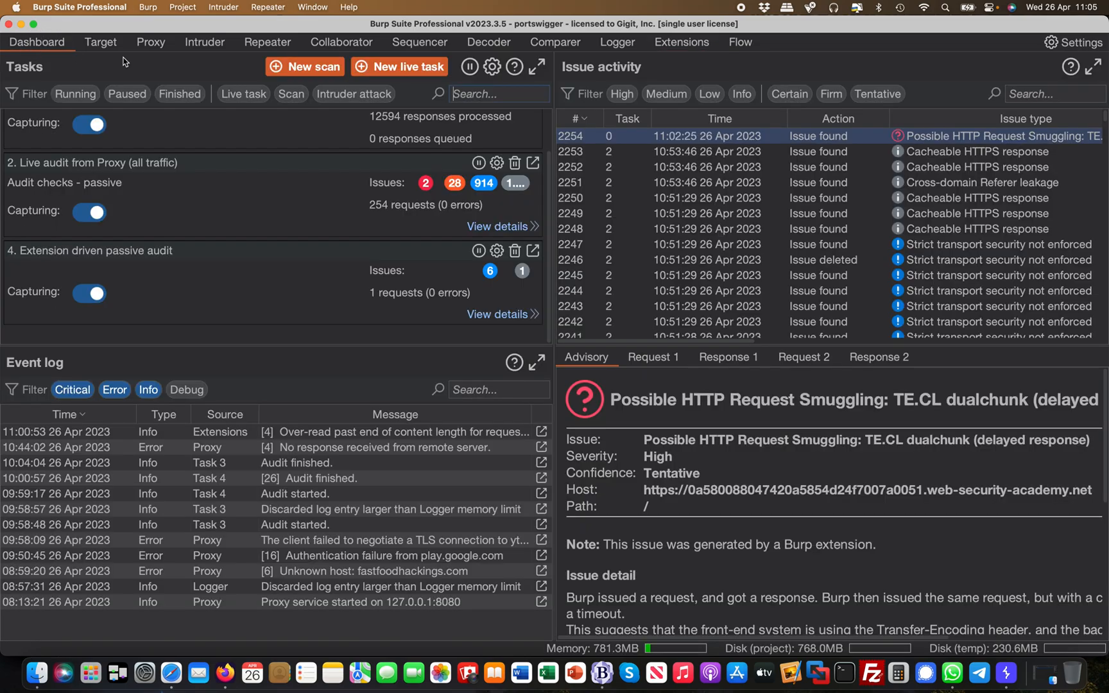
{"action": "mouse_move", "coordinate": [666, 408]}
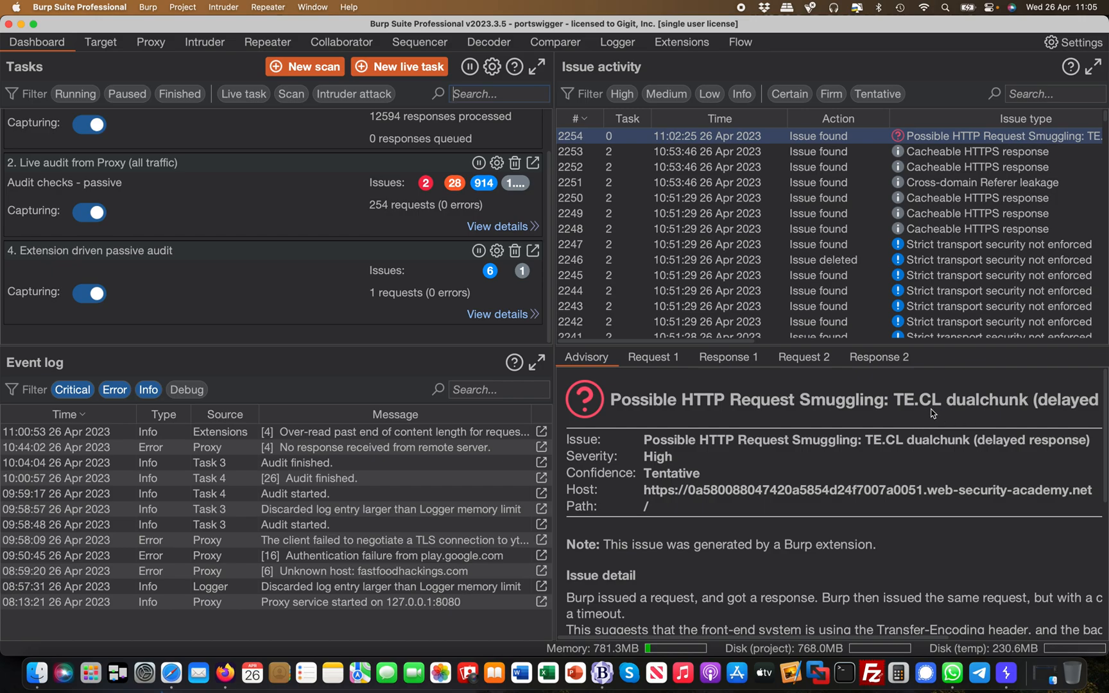
{"action": "scroll", "scroll_direction": "down", "scroll_amount": 3}
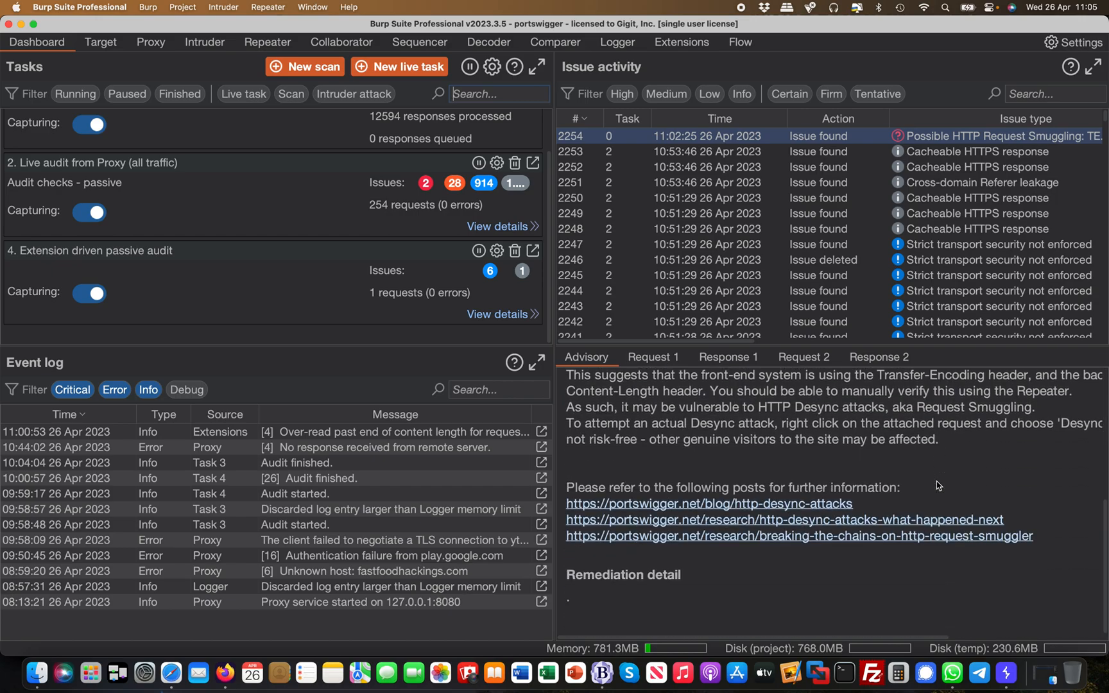
Launch Smuggle attack (TE.CL) on the Repeater request, opening Turbo Intruder.
{"action": "right_click", "coordinate": [675, 452]}
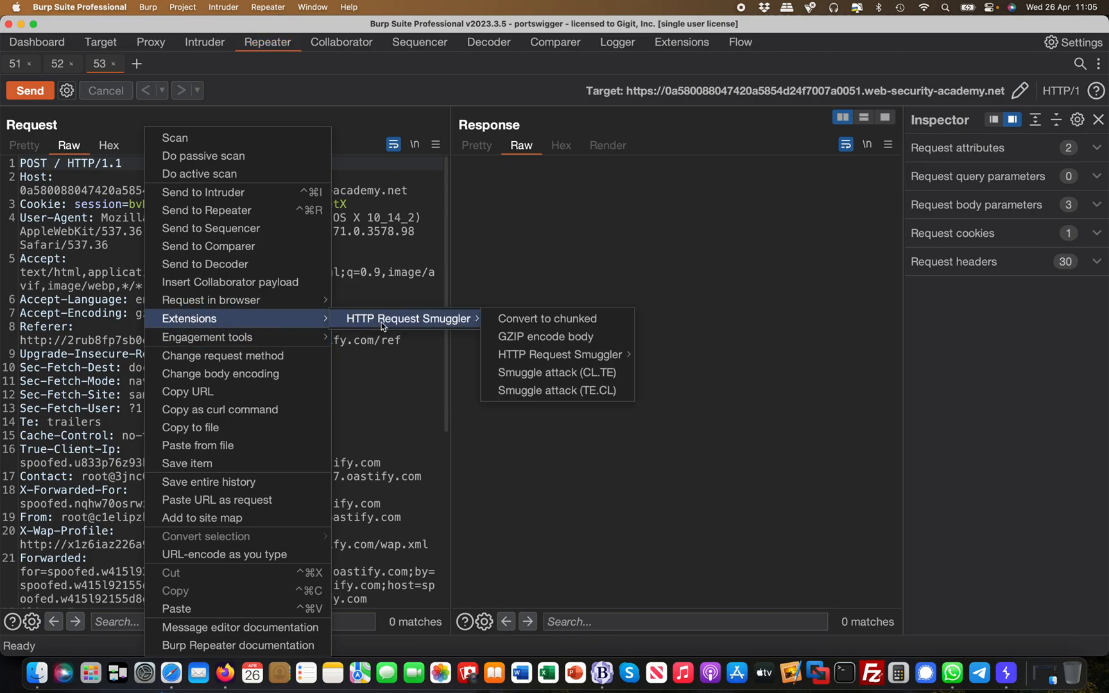
{"action": "mouse_move", "coordinate": [557, 391]}
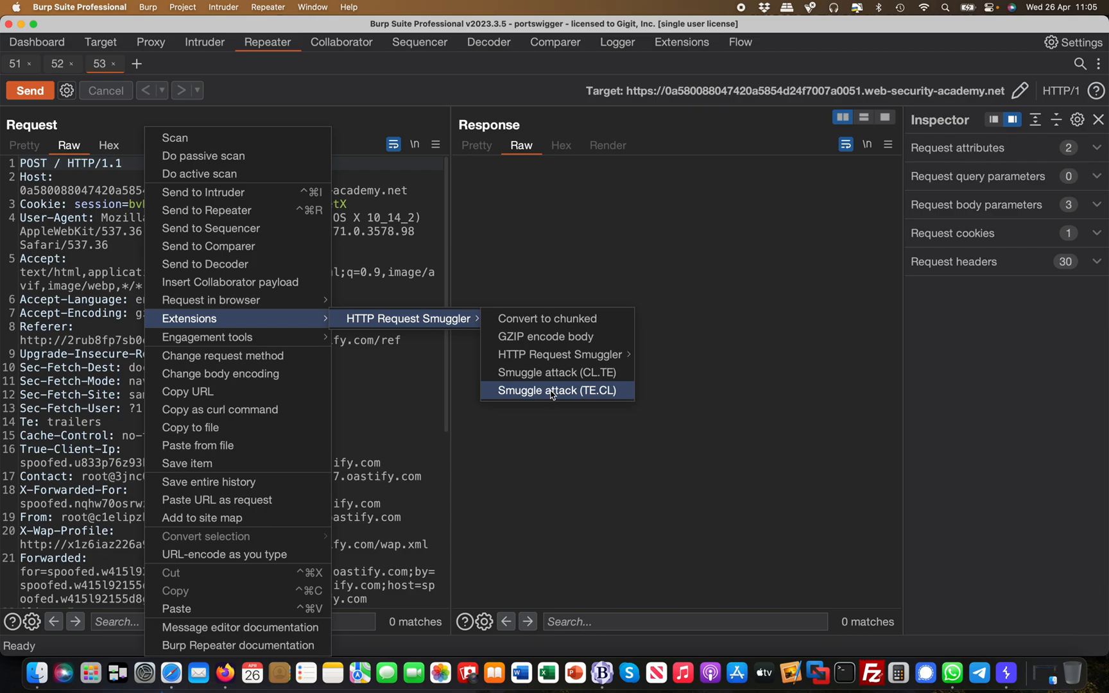
{"action": "left_click", "coordinate": [557, 390]}
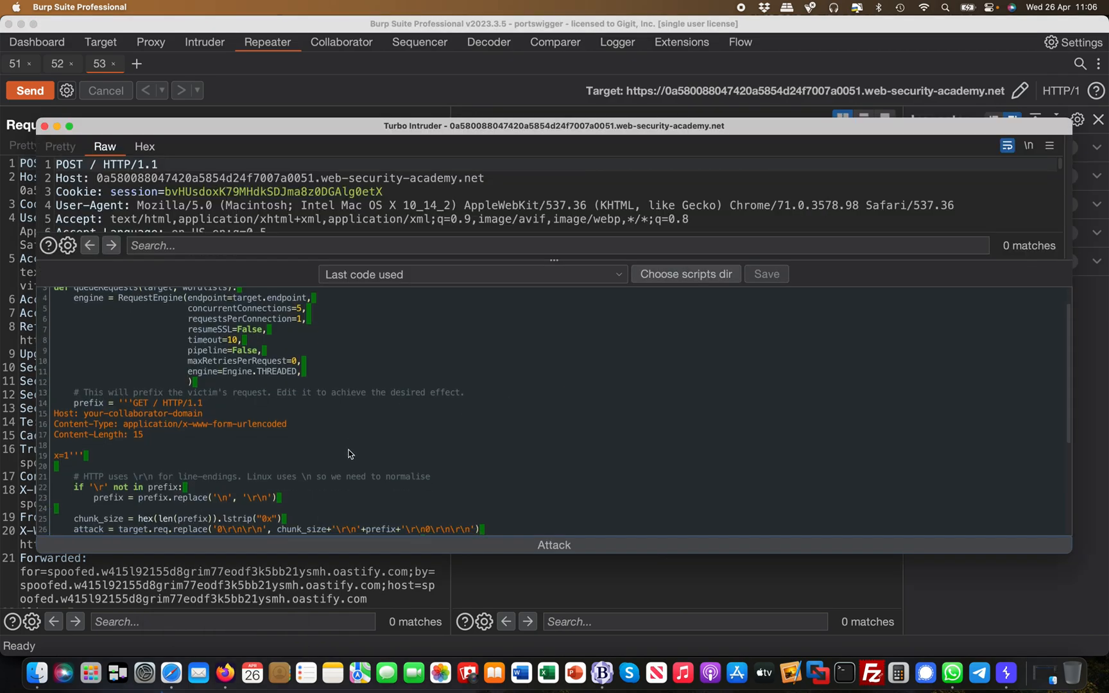
{"action": "mouse_move", "coordinate": [140, 440]}
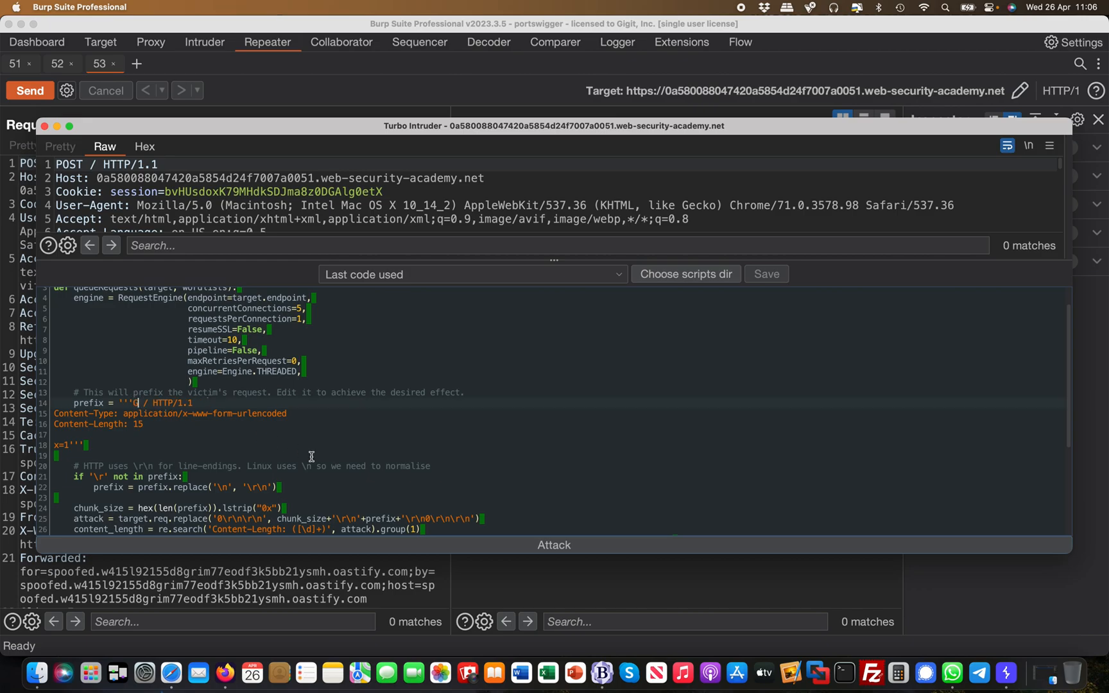
Edit the smuggled prefix to 'GPOST / HTTP/1.1' and remove the Host line.
{"action": "type", "text": "POST"}
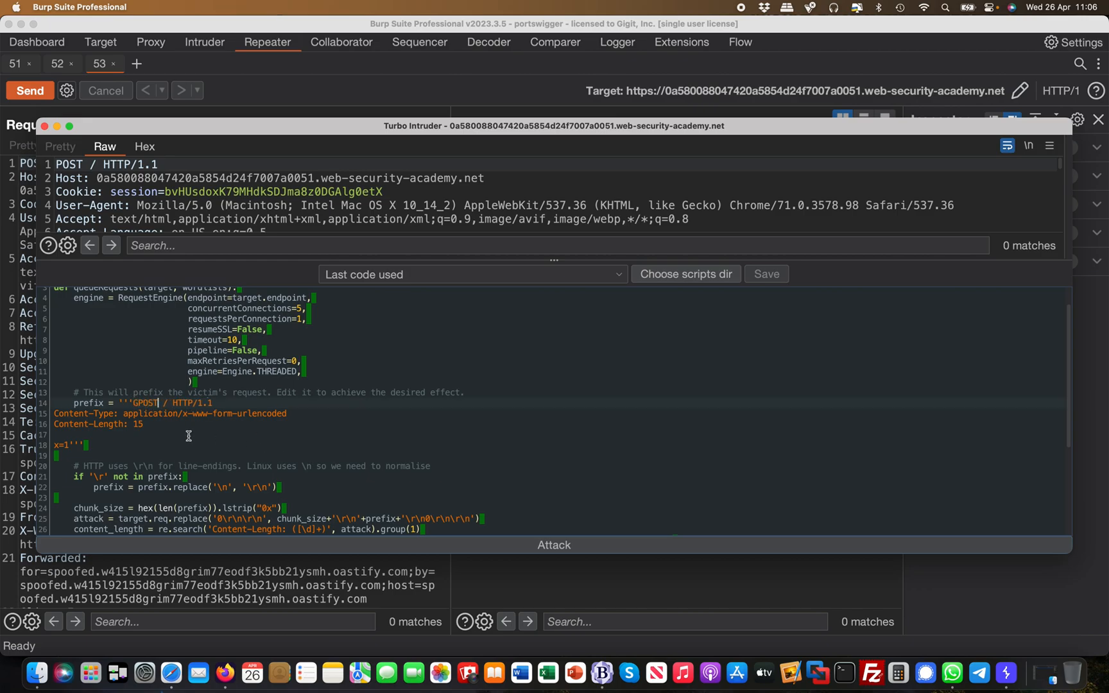
{"action": "mouse_move", "coordinate": [176, 422]}
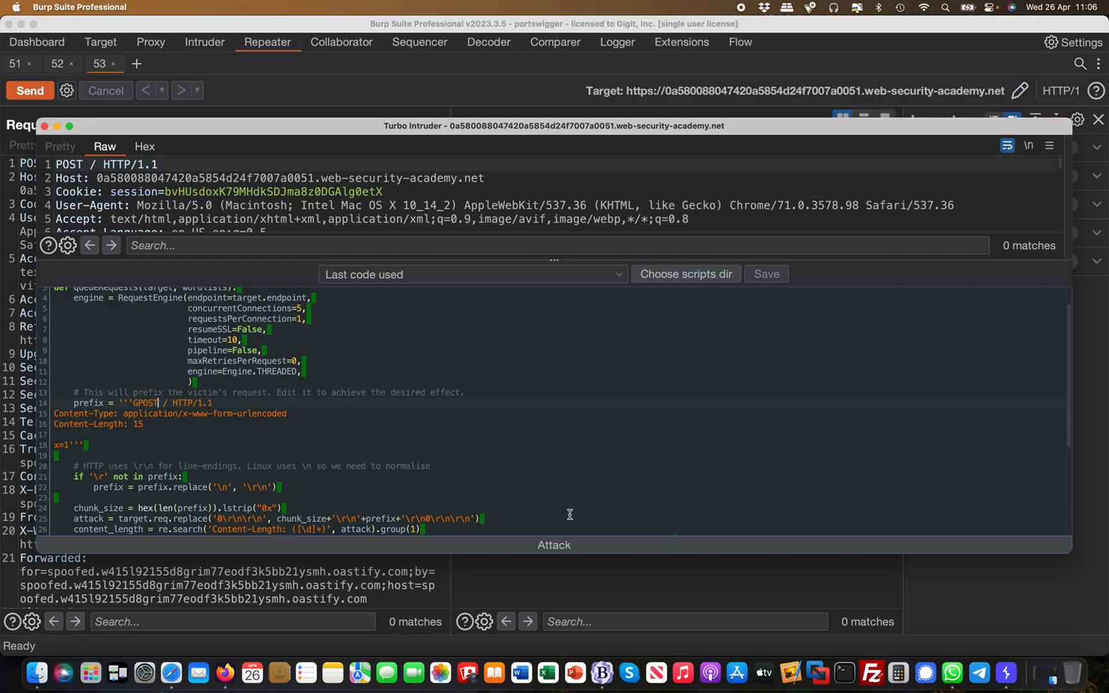
Start the Turbo Intruder attack and view a 403 'Unrecognized method GPOST' response.
{"action": "left_click", "coordinate": [554, 544]}
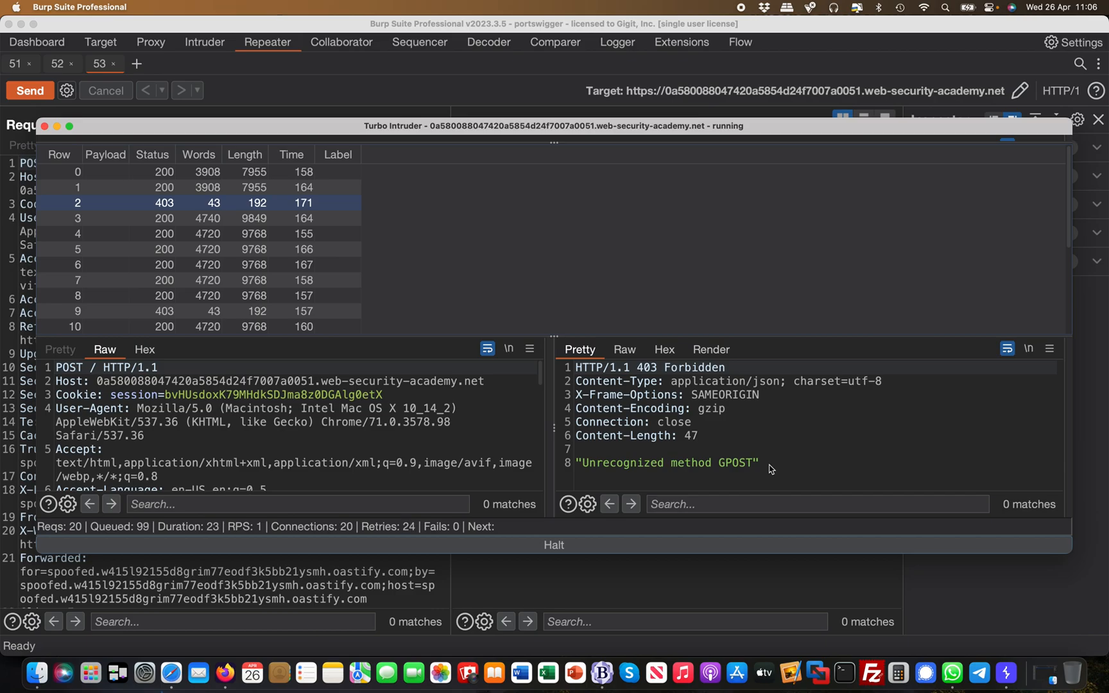
{"action": "mouse_move", "coordinate": [754, 181]}
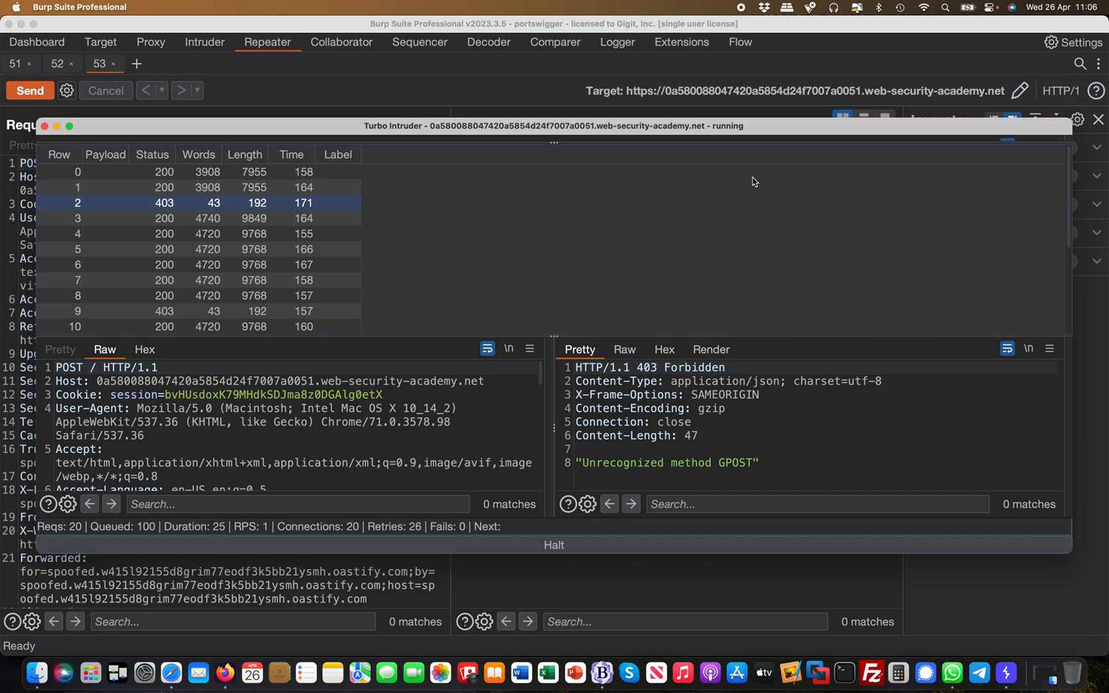